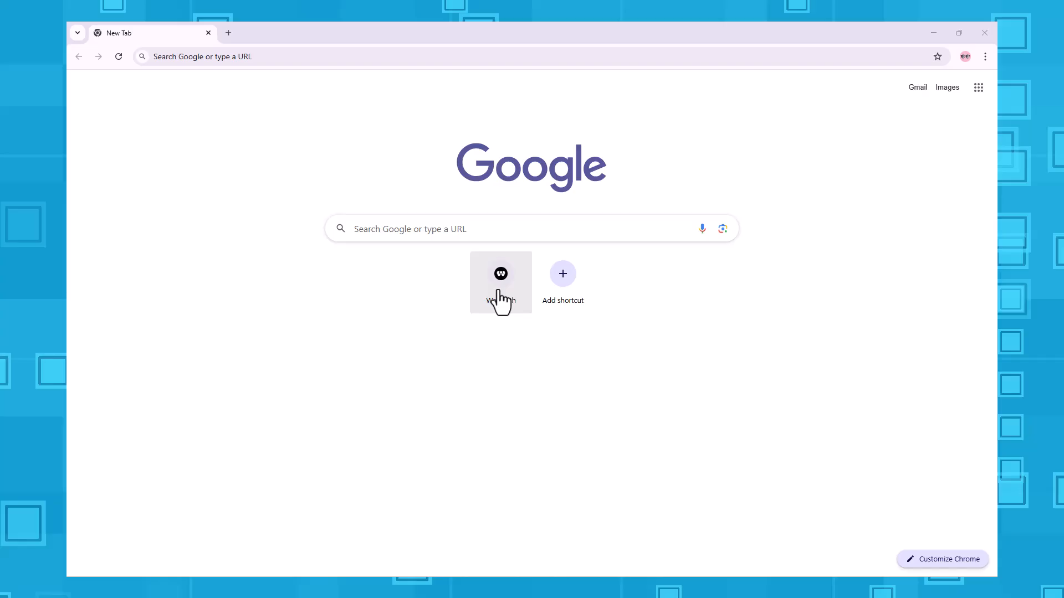
Step: Go to the WebAuth wallet start page from the new-tab shortcut
click(500, 283)
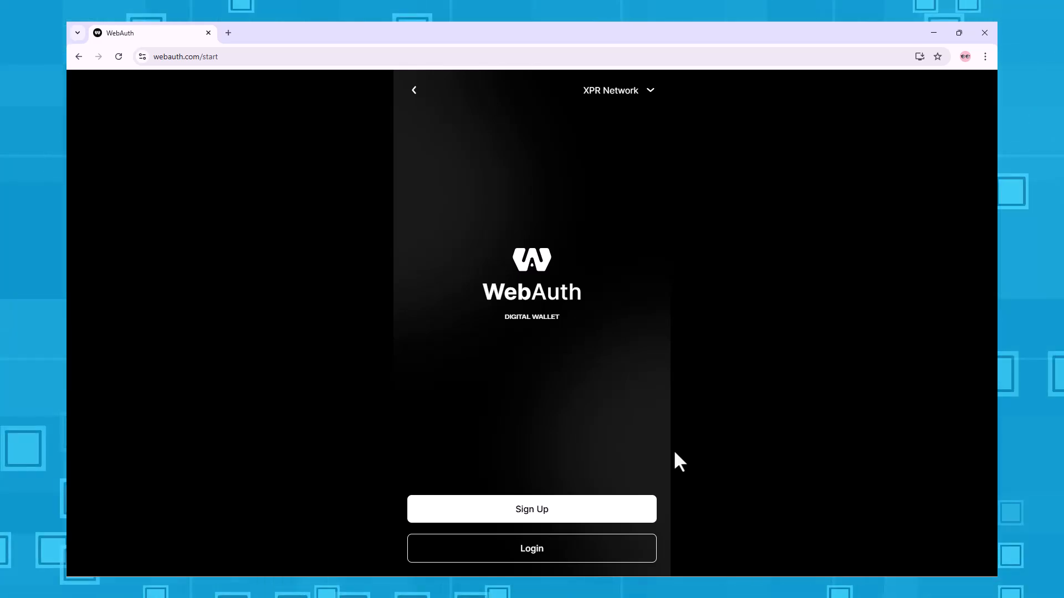
mouse_move(608, 519)
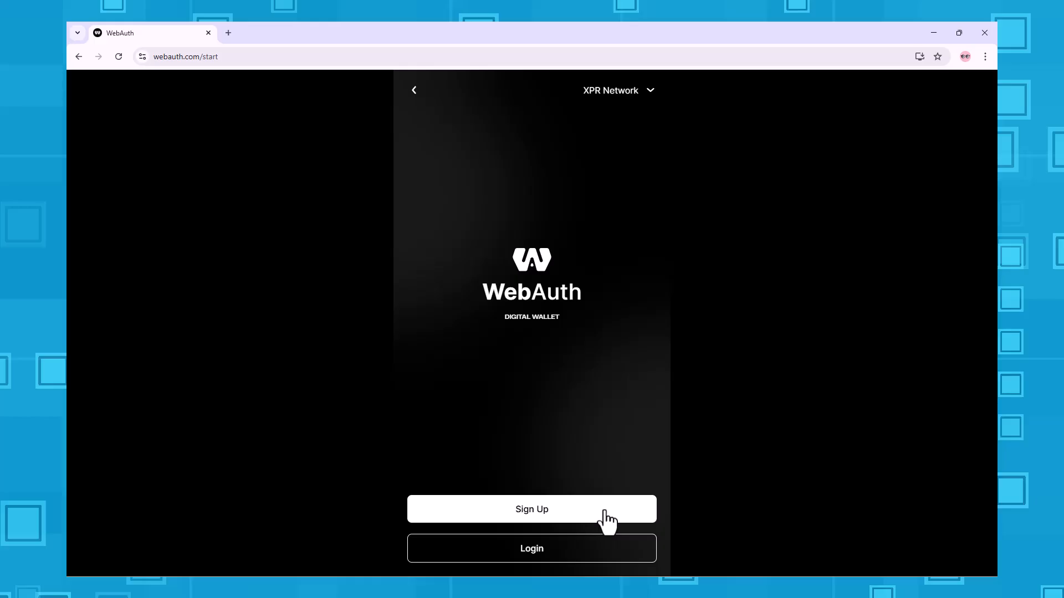
Step: Begin sign-up and enter the username bloxlyn, passing every check including availability
click(530, 508)
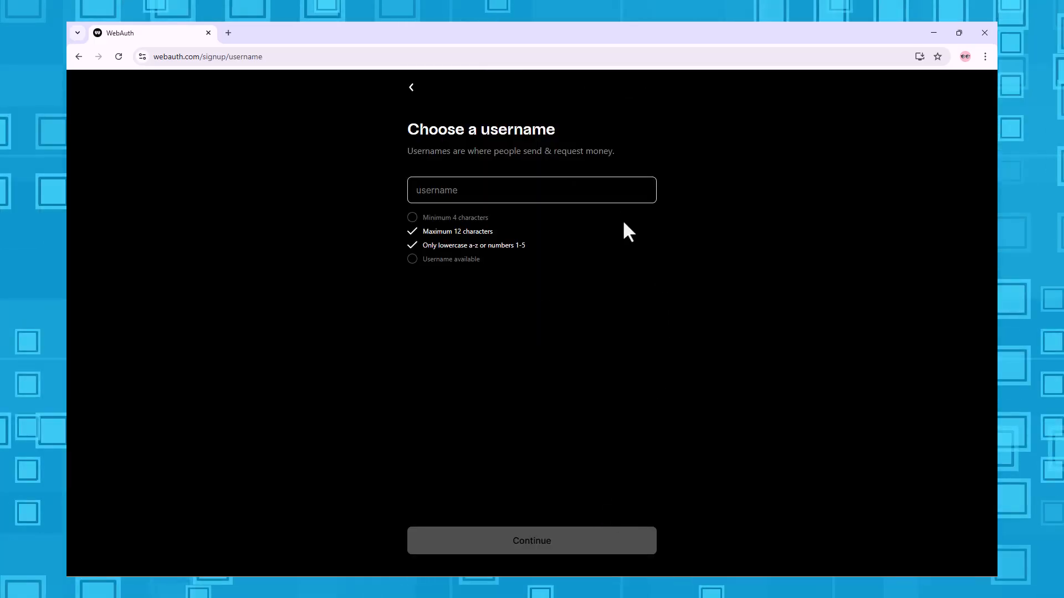
click(531, 189)
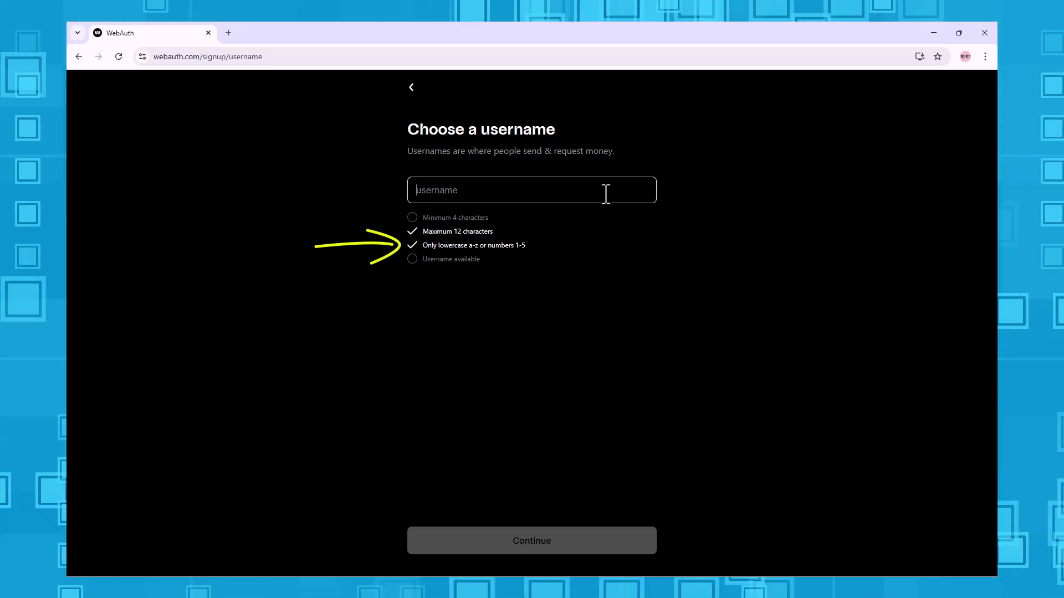
text(b)
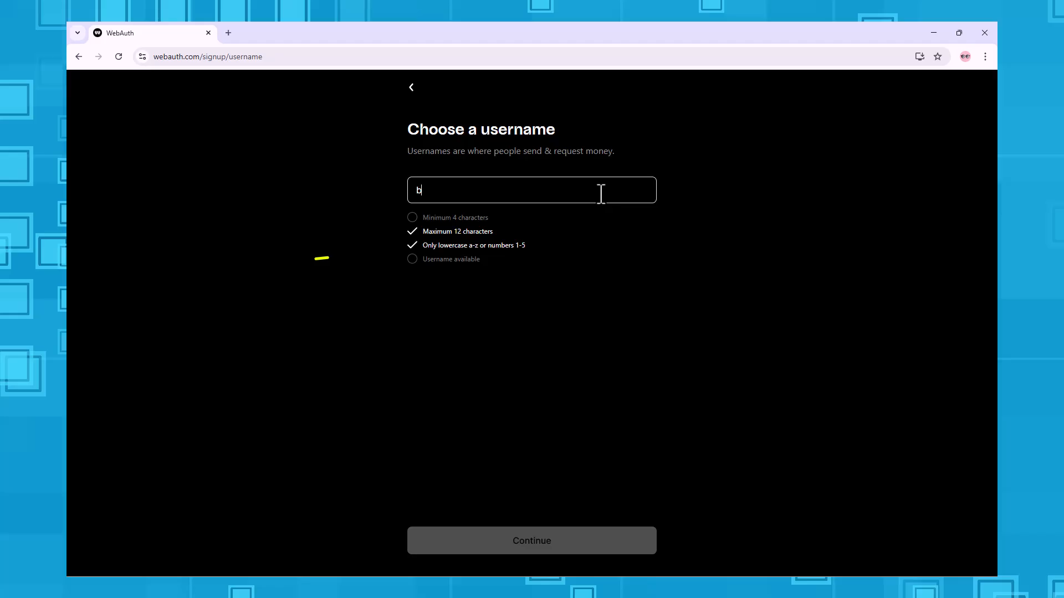
text(loxlyn)
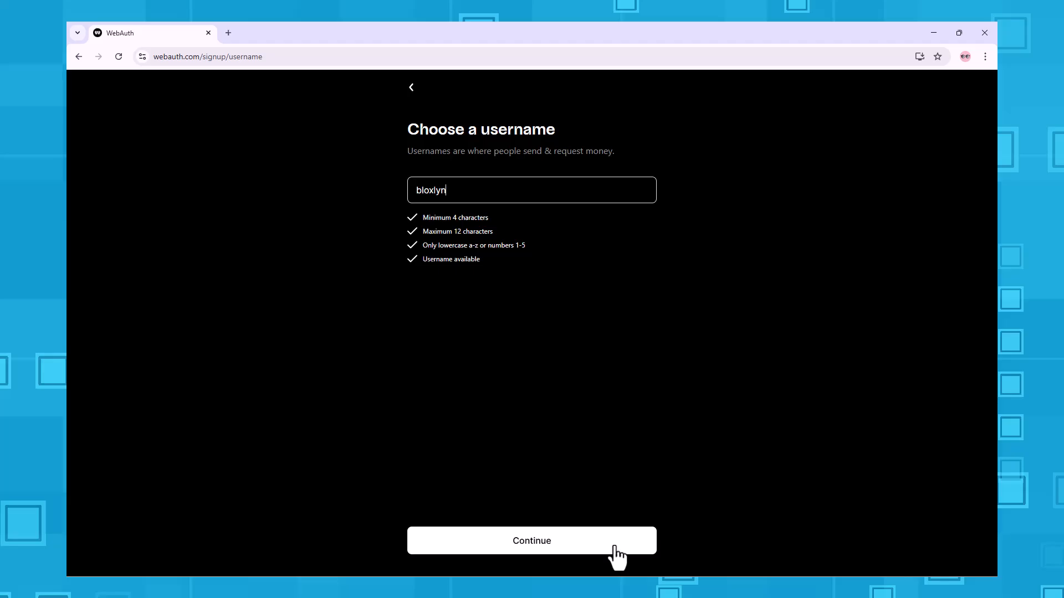
Step: Submit the username and set the public name to bloxlyn, reaching device type selection
click(531, 541)
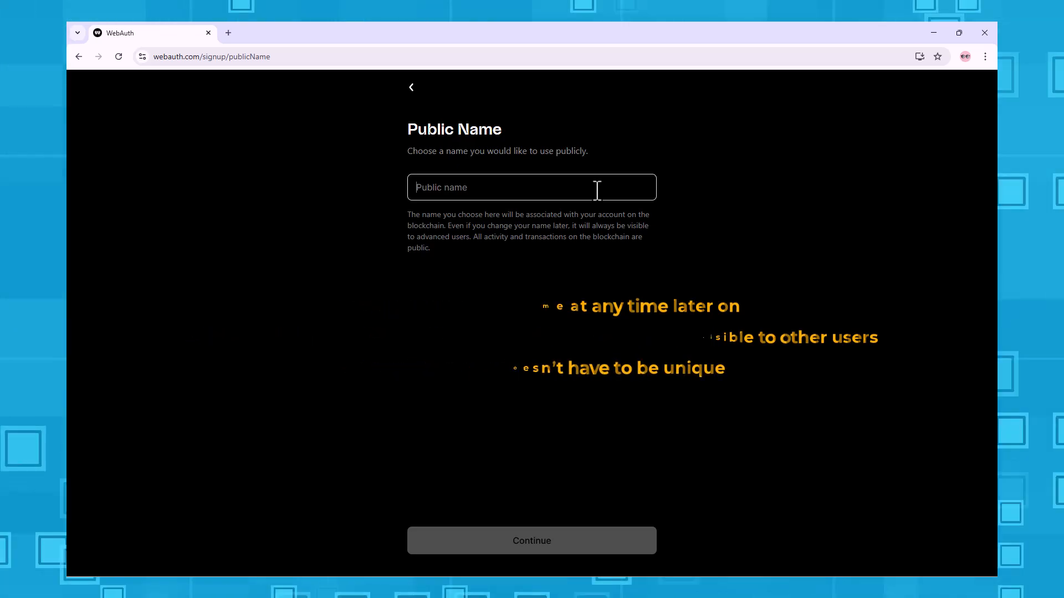
text(b)
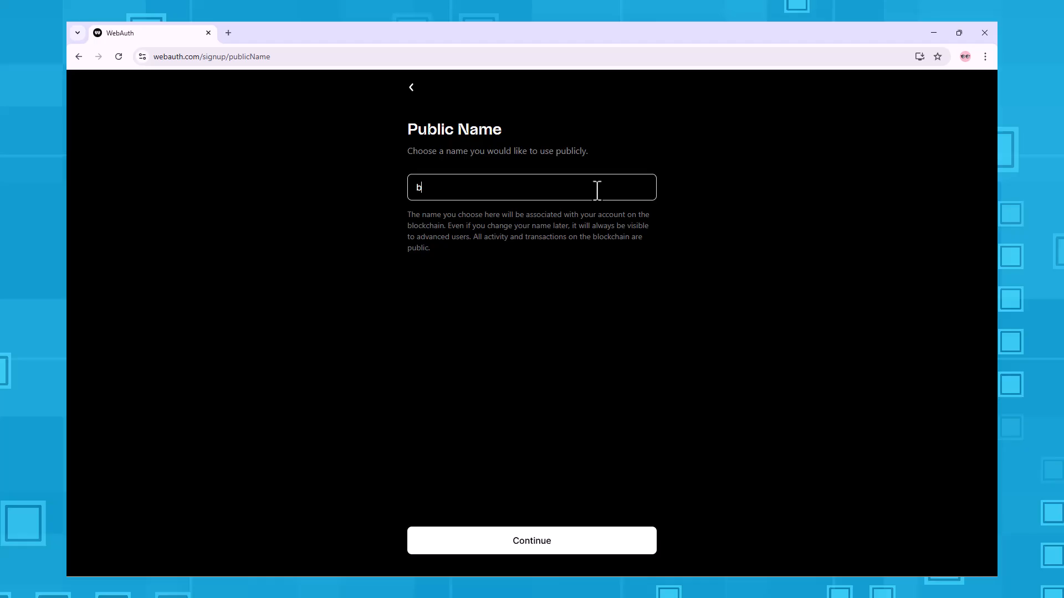
text(loxlyn)
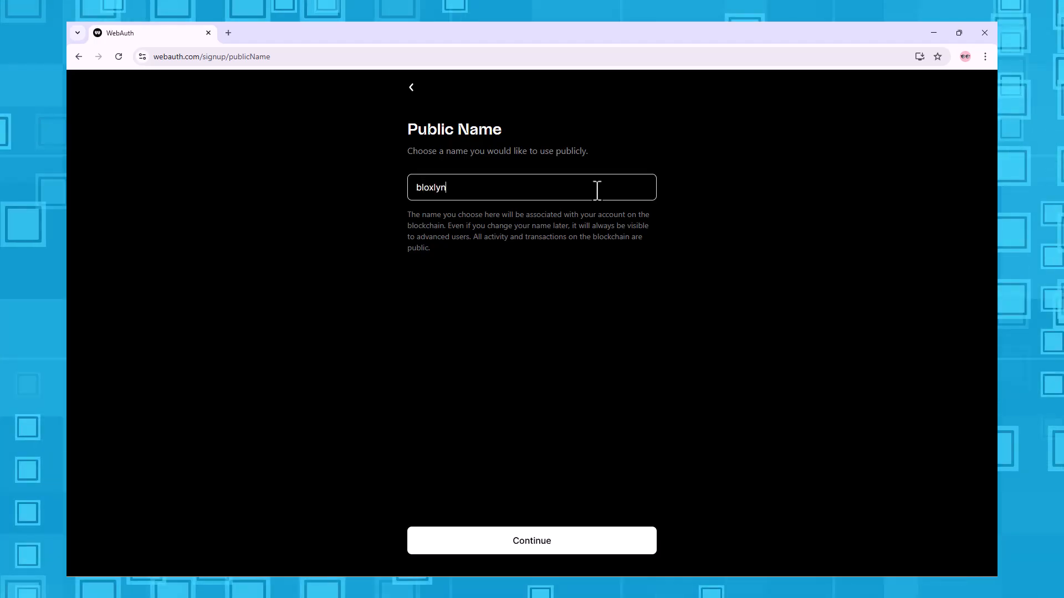
mouse_move(634, 228)
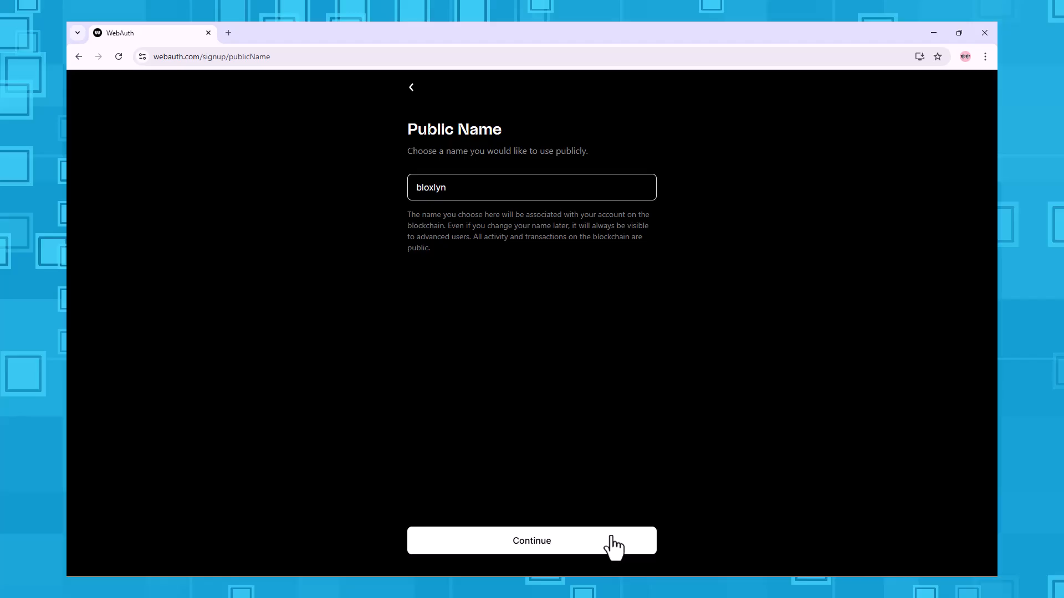
click(531, 541)
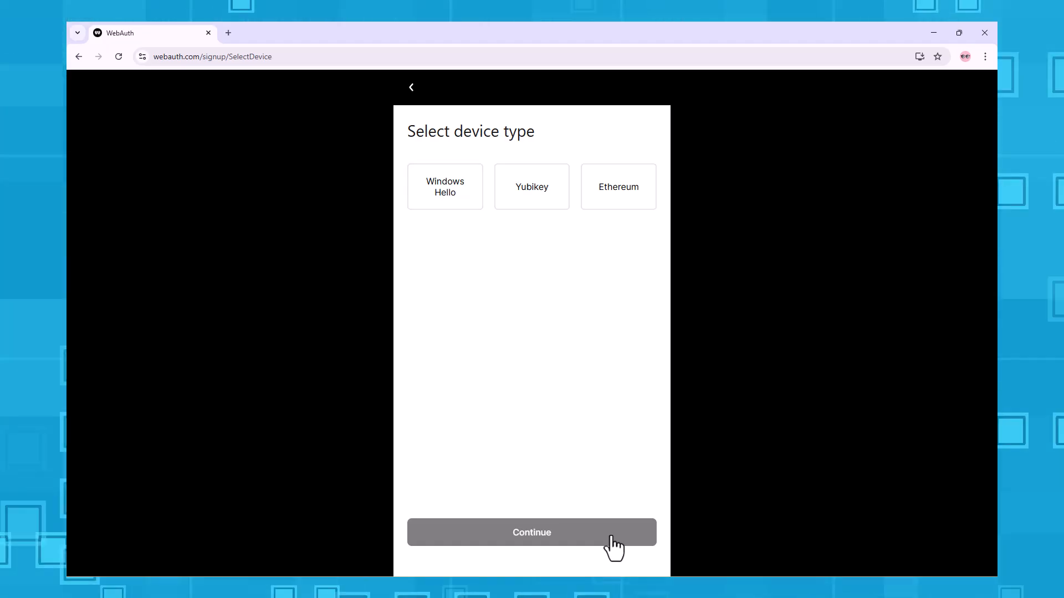
Step: Register a Windows Hello device named laptop1 and save the passkey with the Windows PIN
click(444, 187)
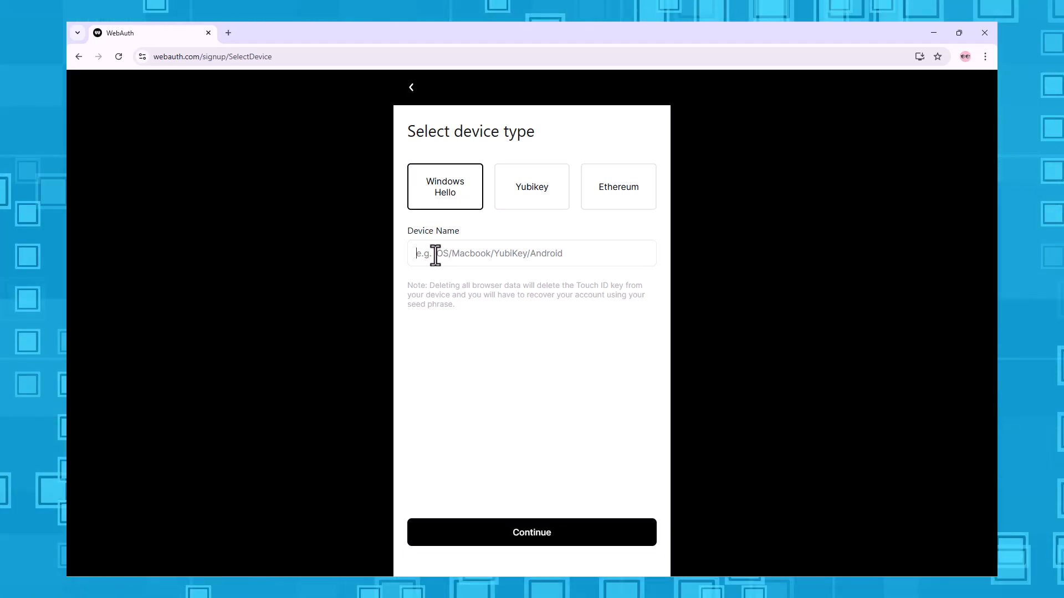
text(lap)
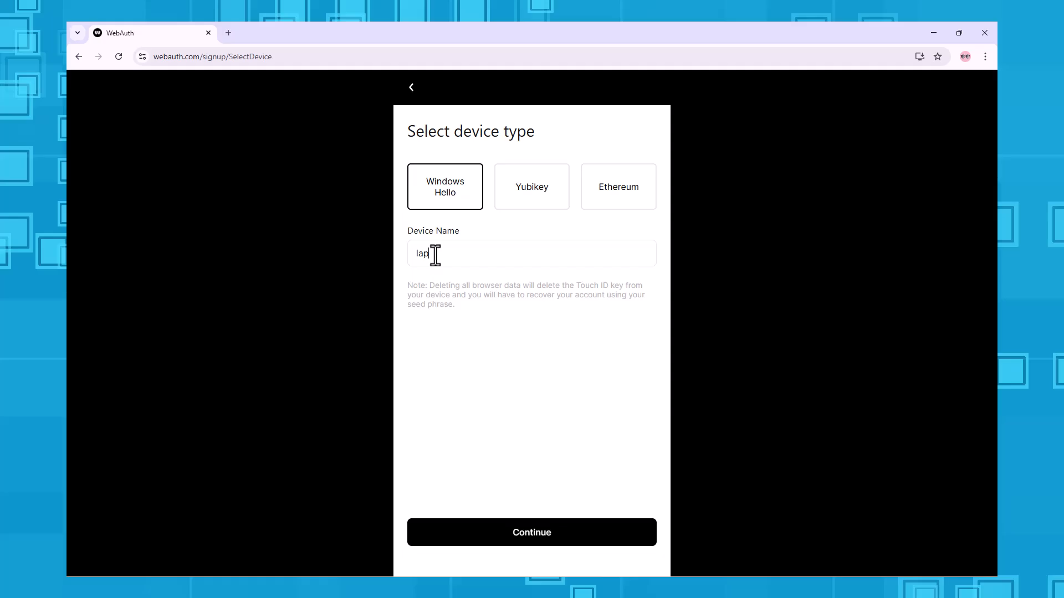
text(top1)
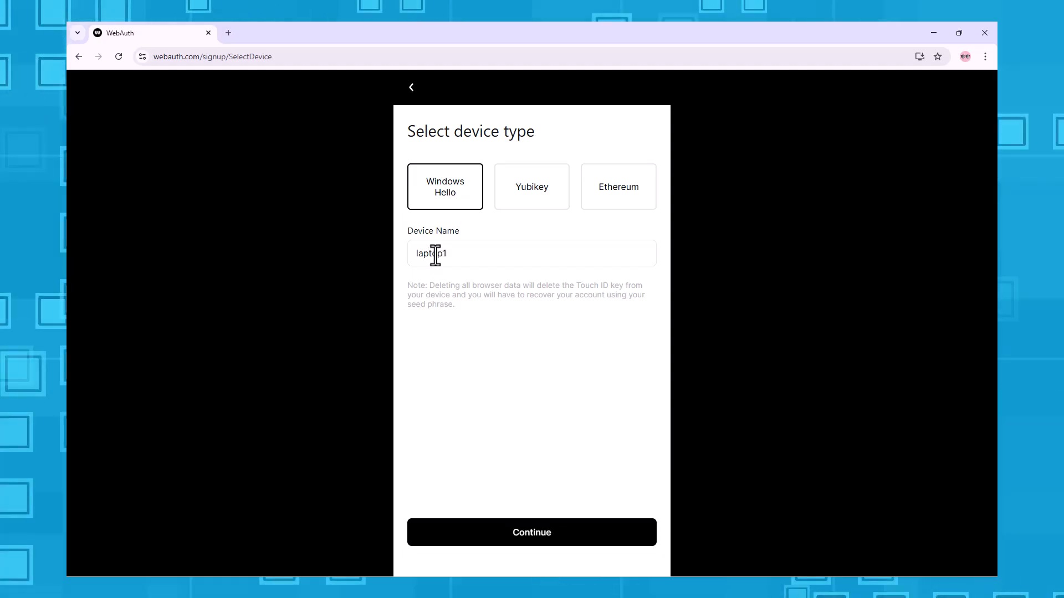
mouse_move(596, 521)
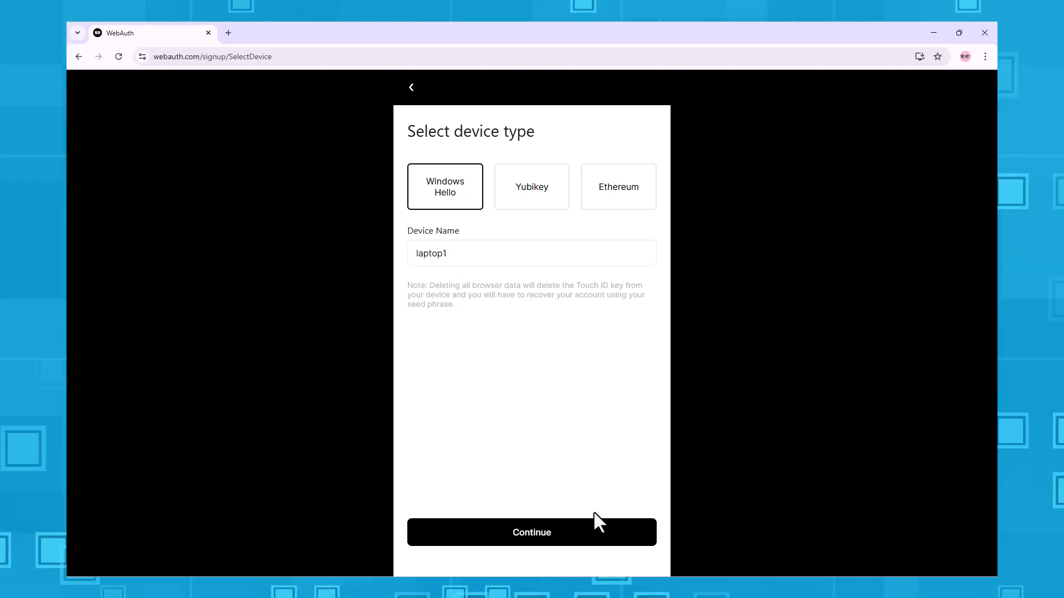
click(531, 532)
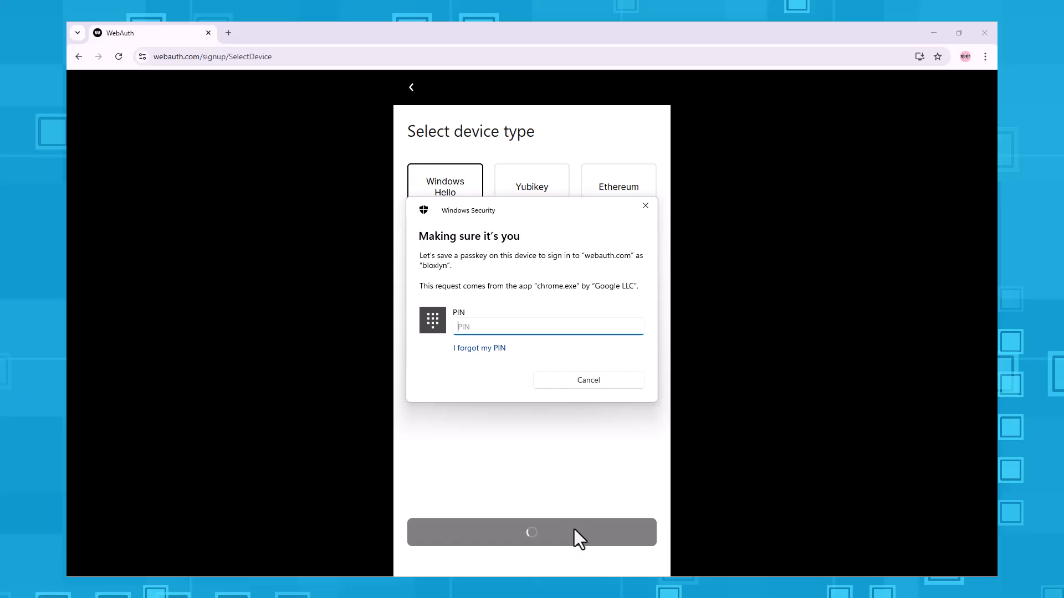
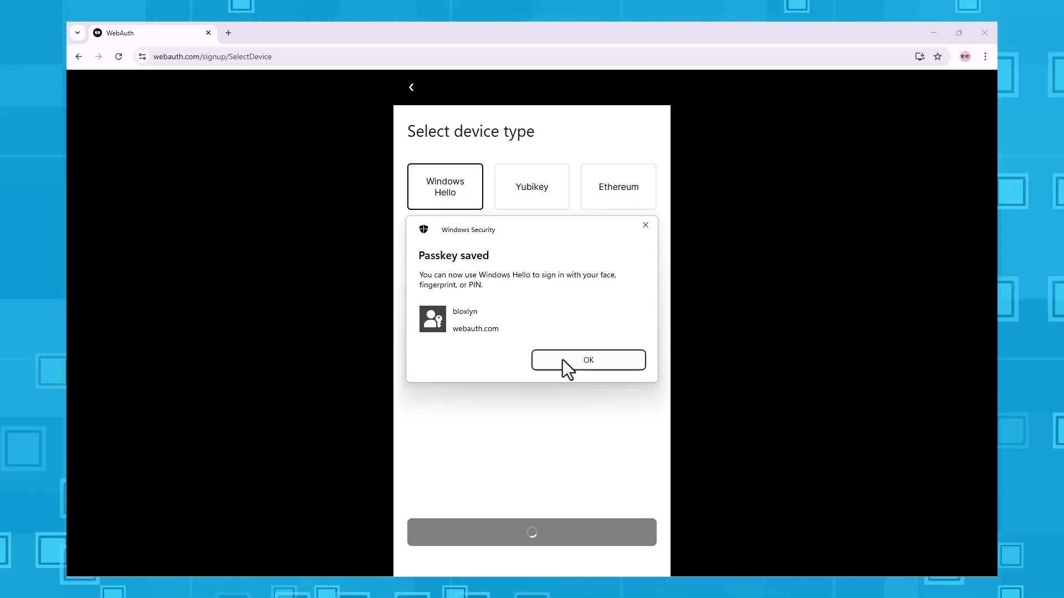
click(587, 359)
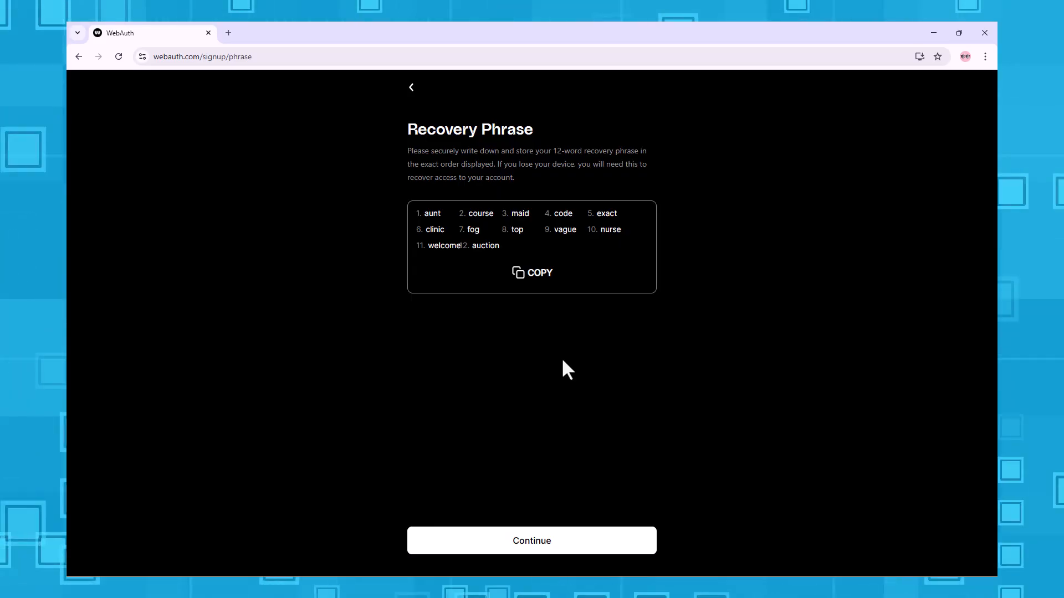
mouse_move(196, 349)
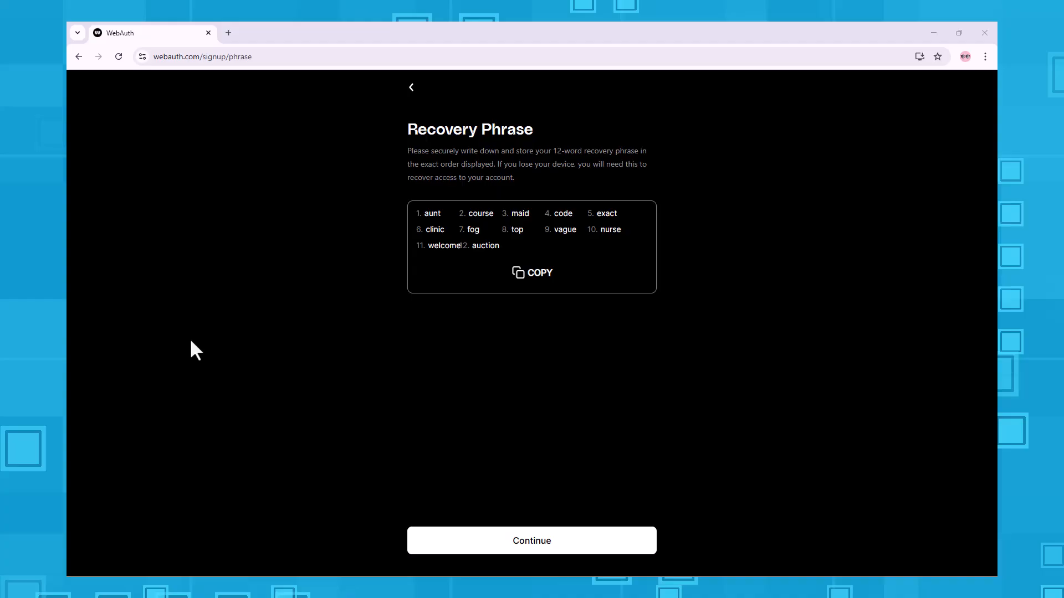
mouse_move(518, 546)
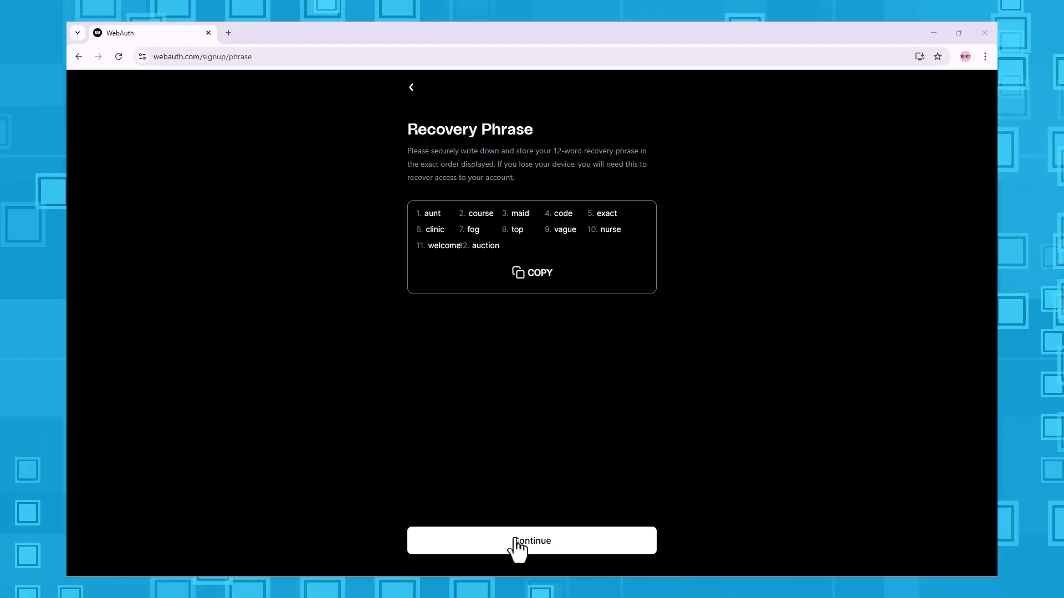
Step: Confirm the twelve recovery words in order and proceed to the email page
click(531, 541)
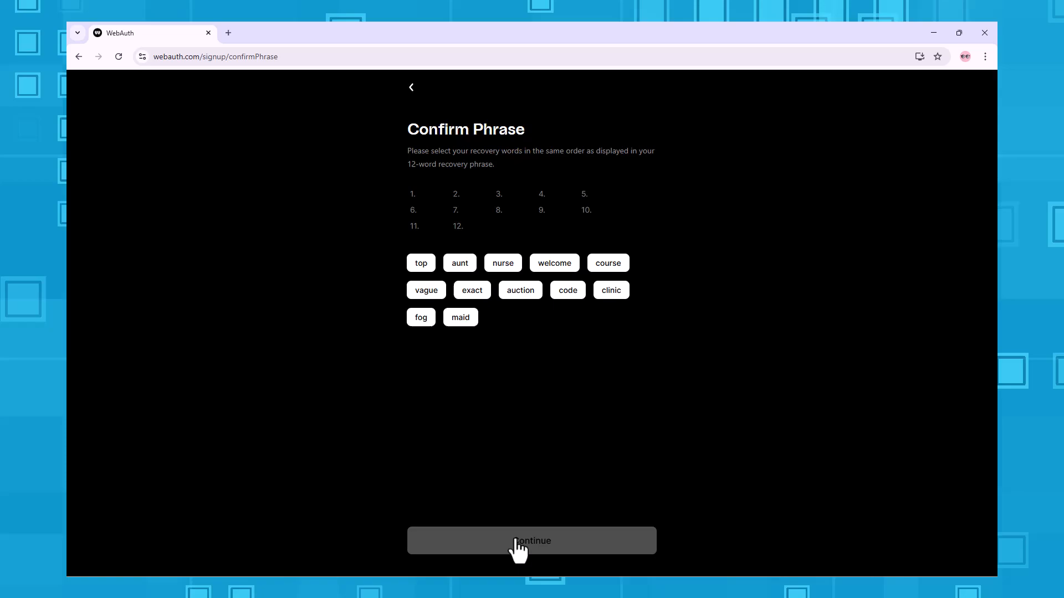
click(530, 540)
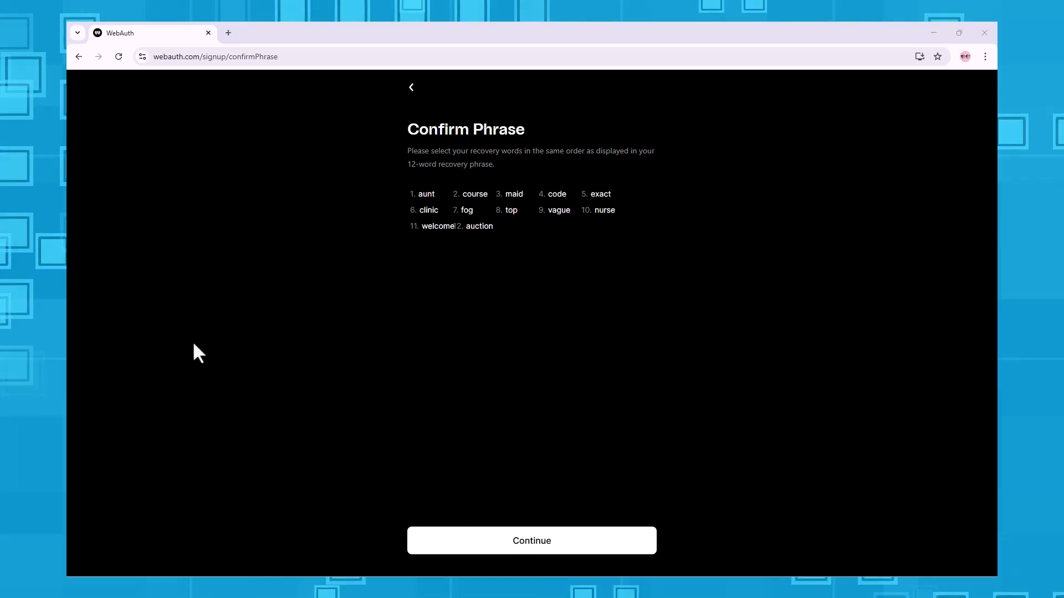
mouse_move(550, 546)
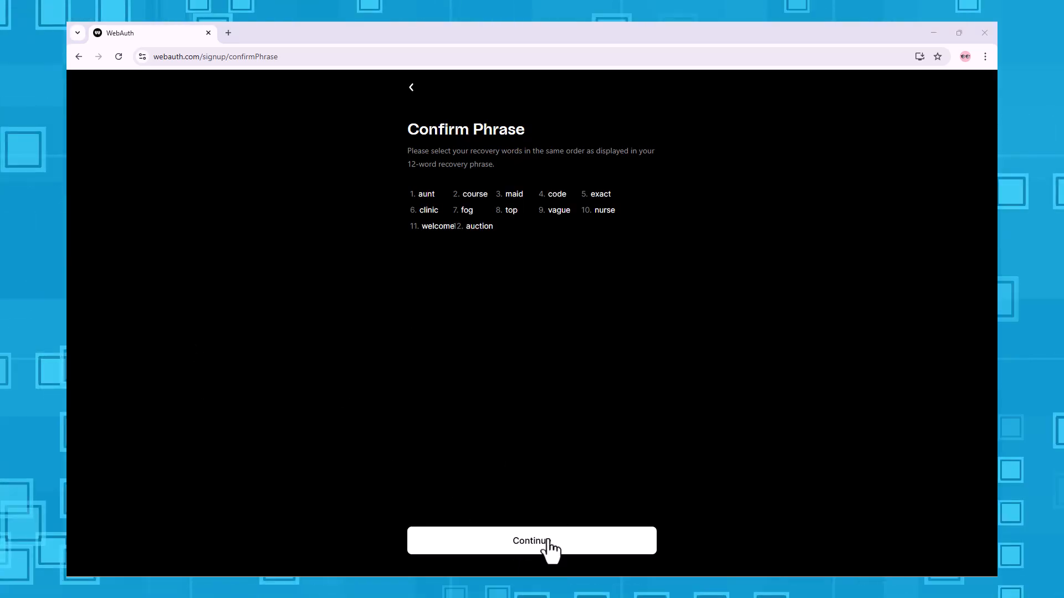
click(530, 541)
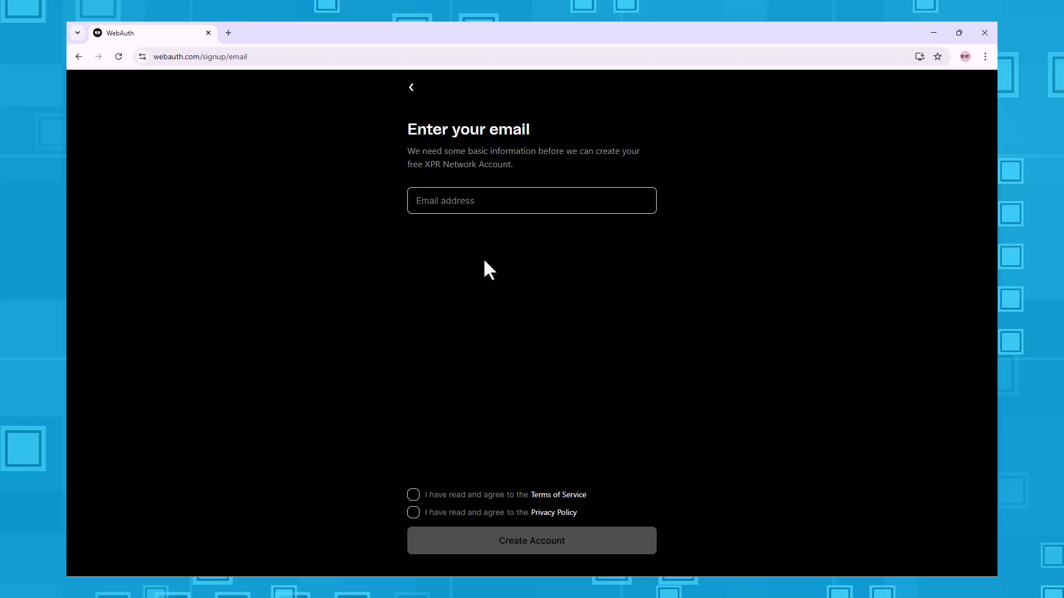
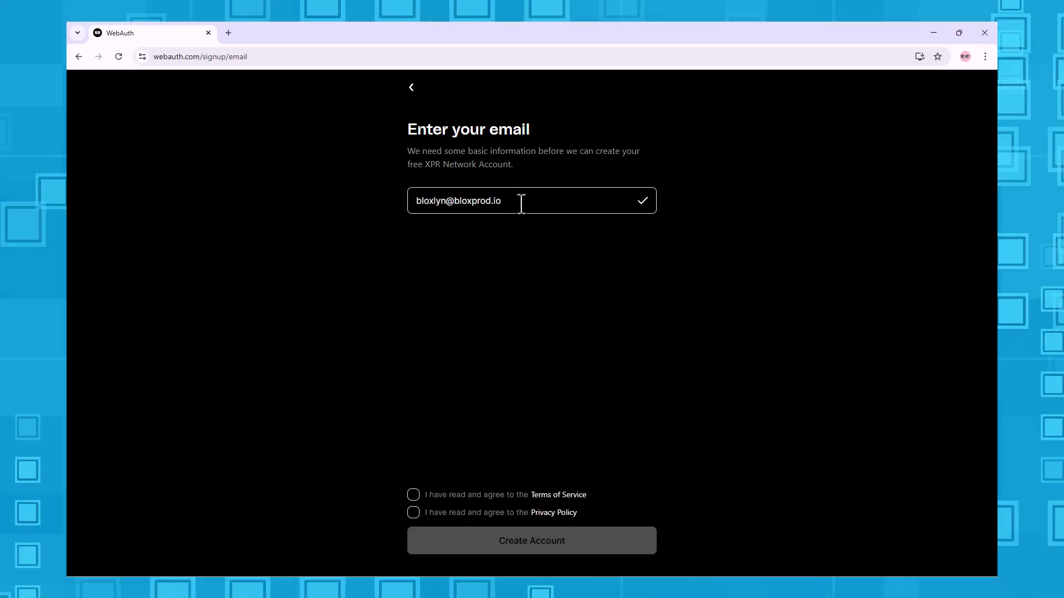
mouse_move(443, 494)
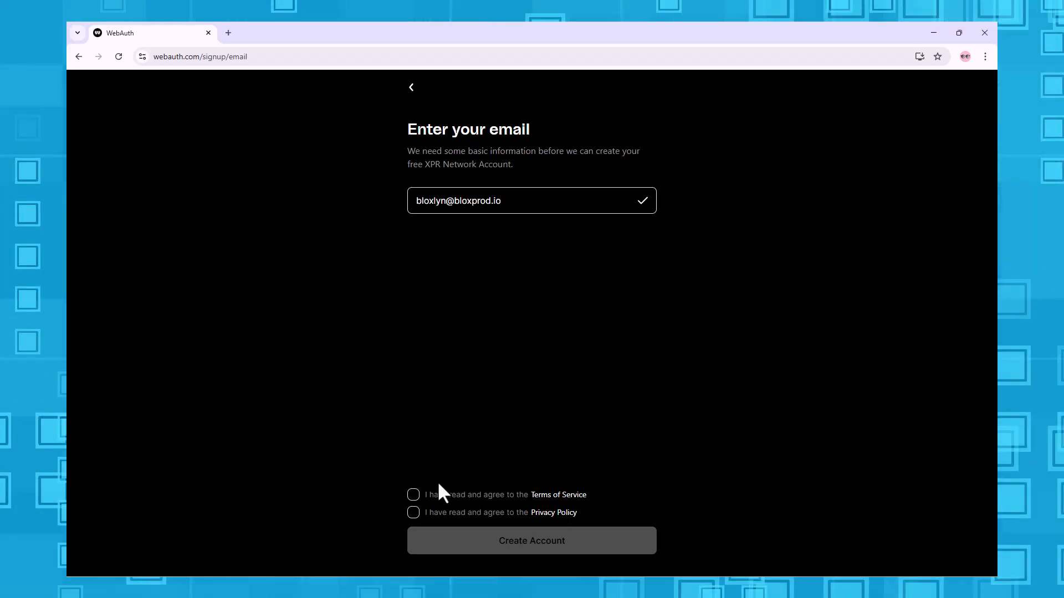
click(413, 494)
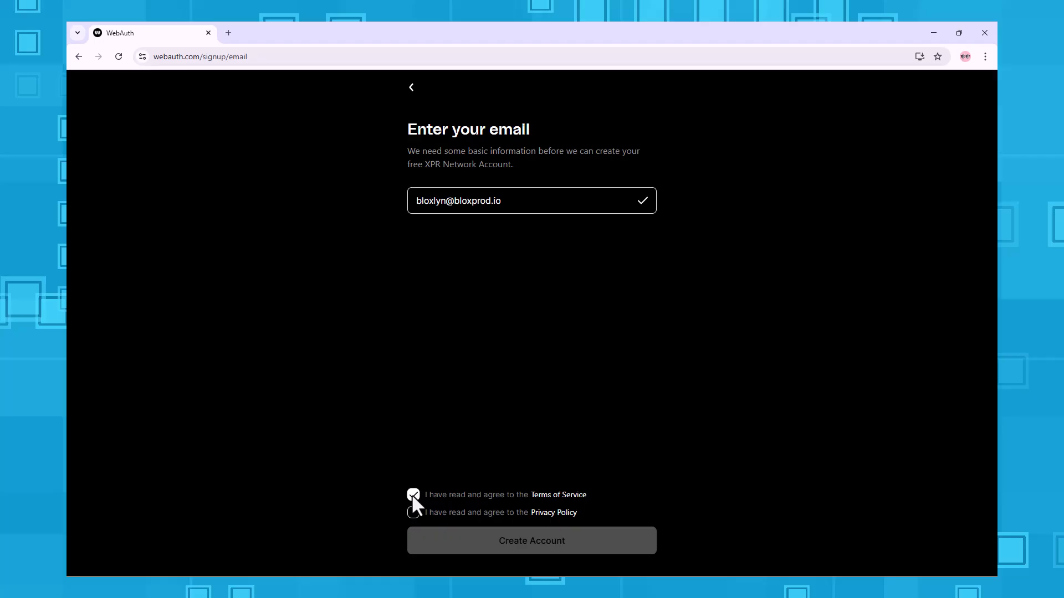
click(412, 494)
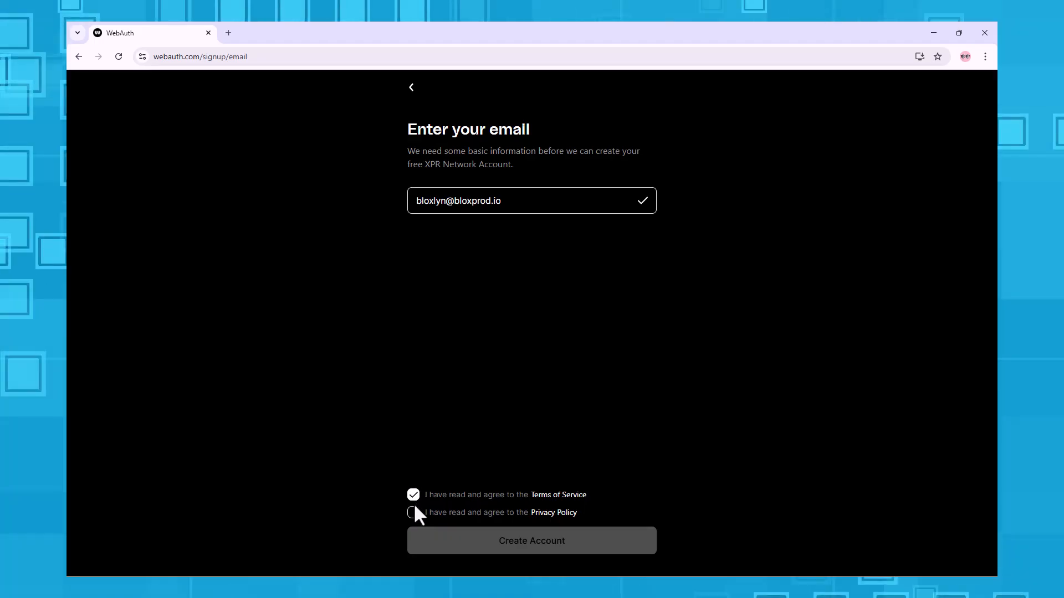
click(412, 512)
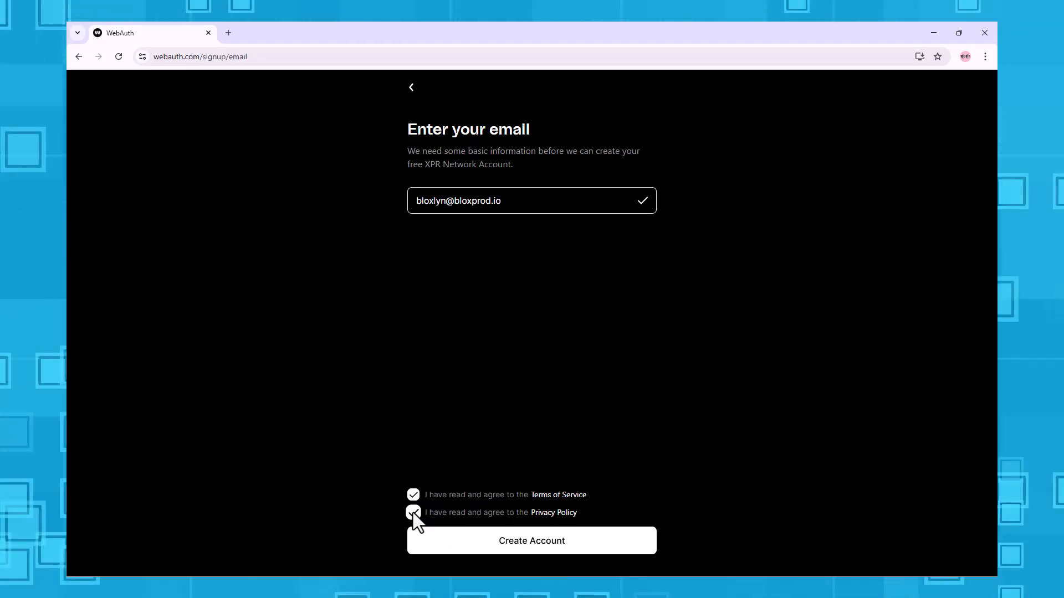
click(531, 541)
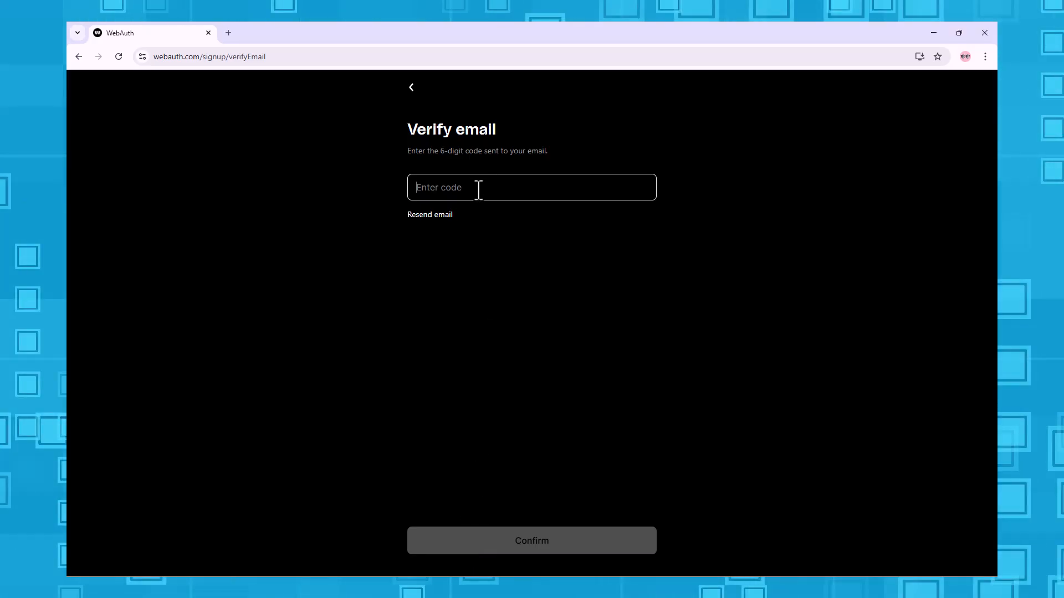
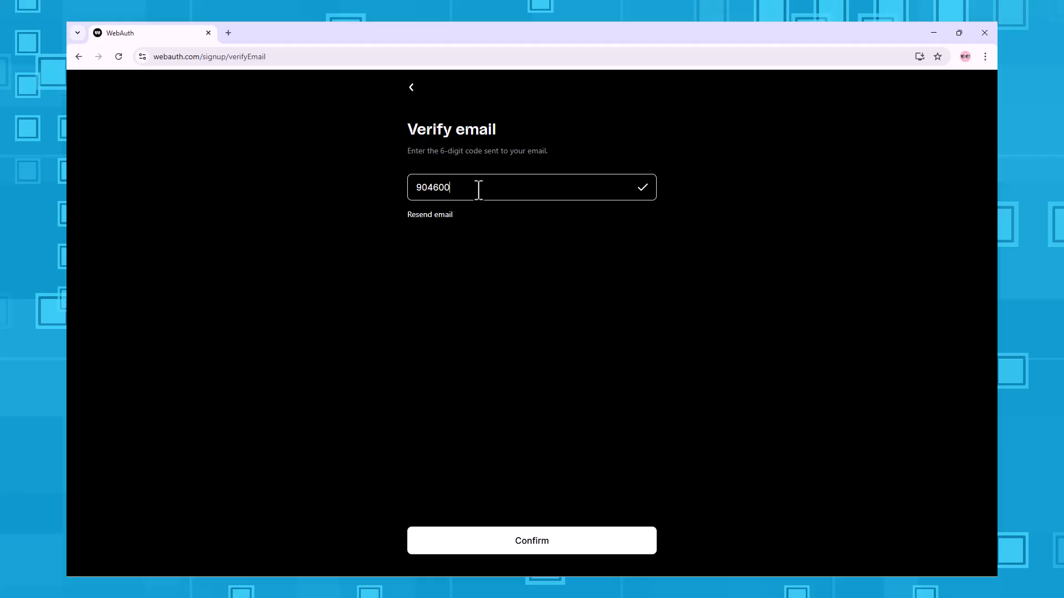
mouse_move(539, 521)
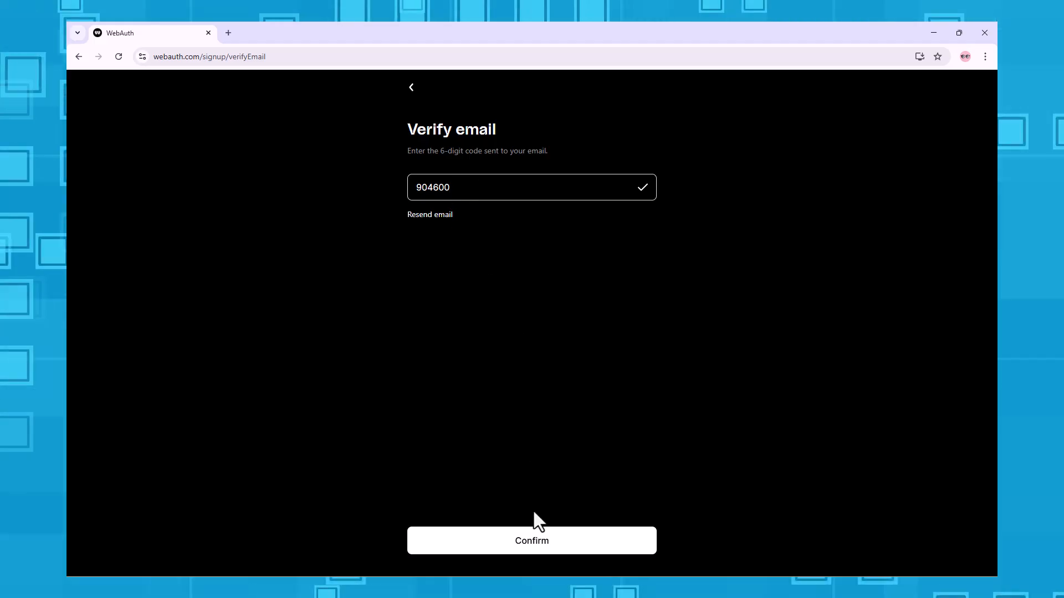
click(531, 539)
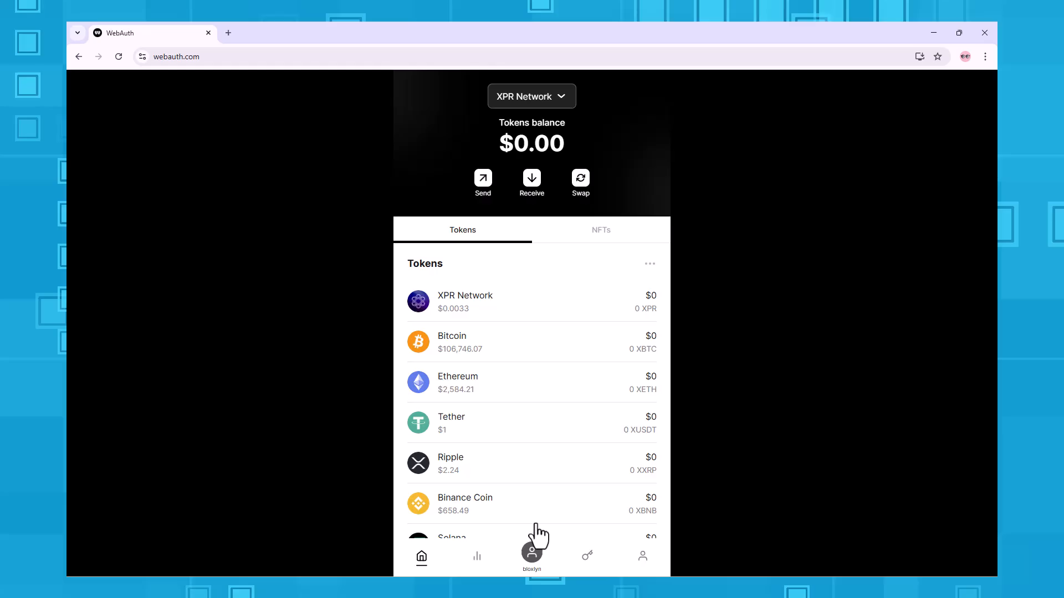
mouse_move(492, 464)
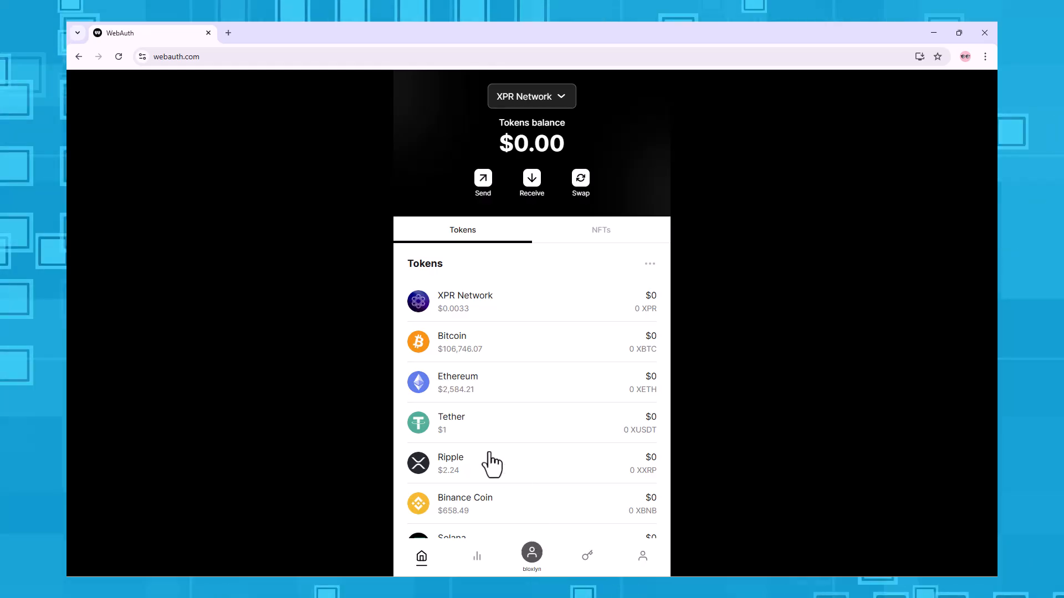
mouse_move(206, 349)
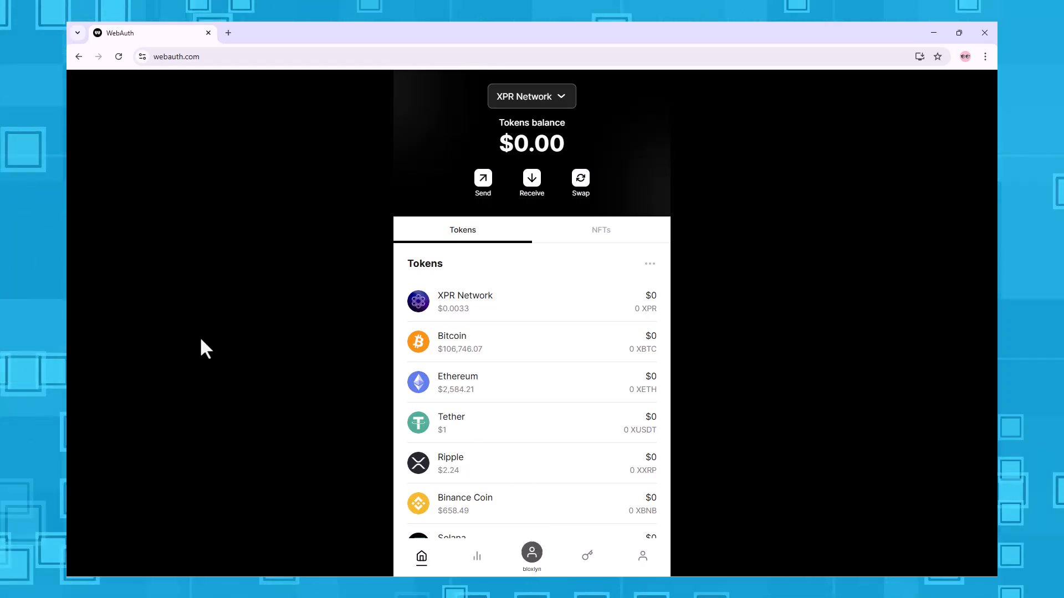